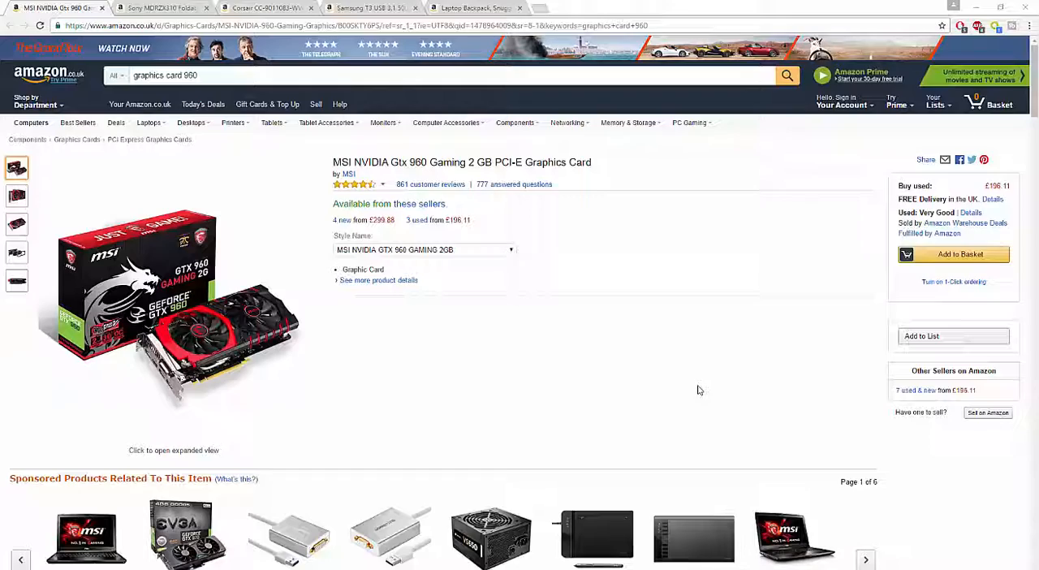
- View the MSI GTX 960 card's second and disassembled photos, then scroll down the page
click(16, 196)
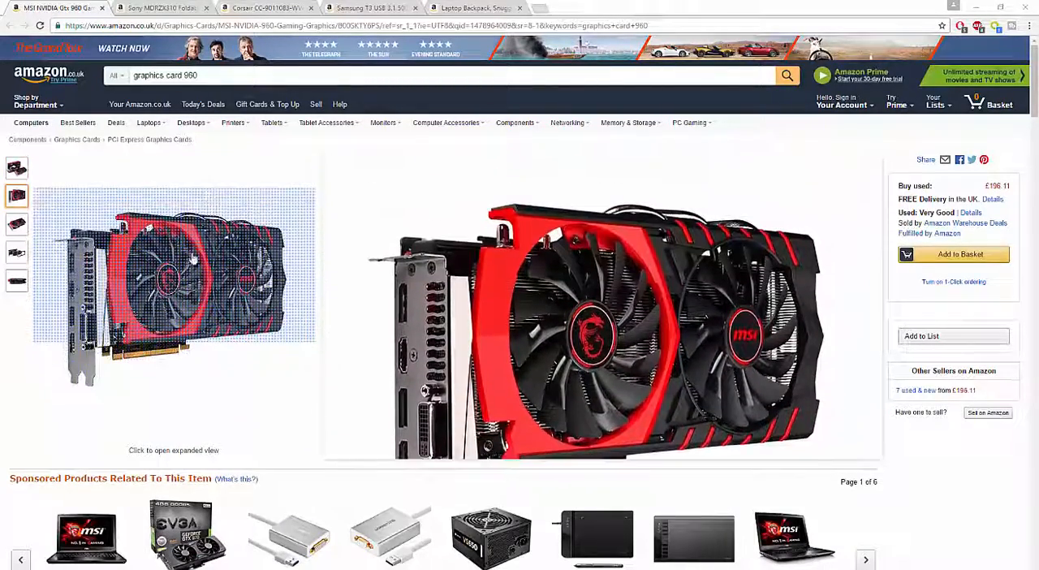
click(17, 224)
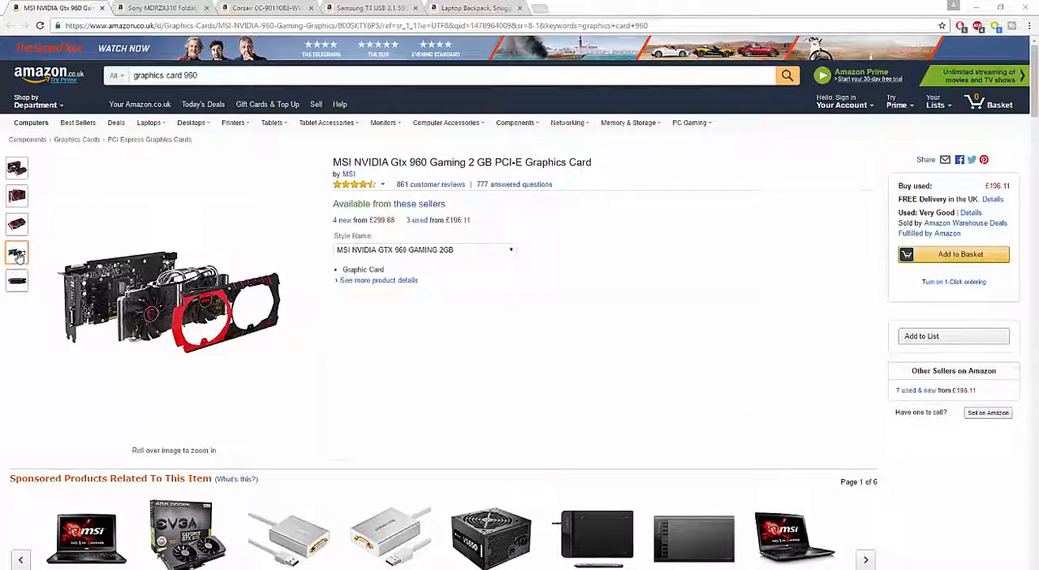
mouse_move(171, 304)
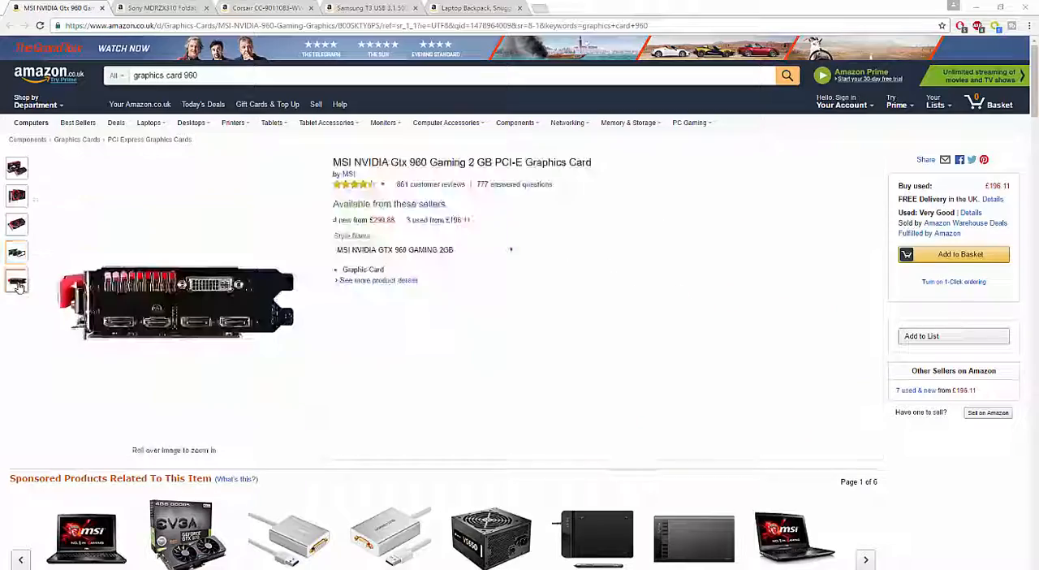
scroll(down, 3)
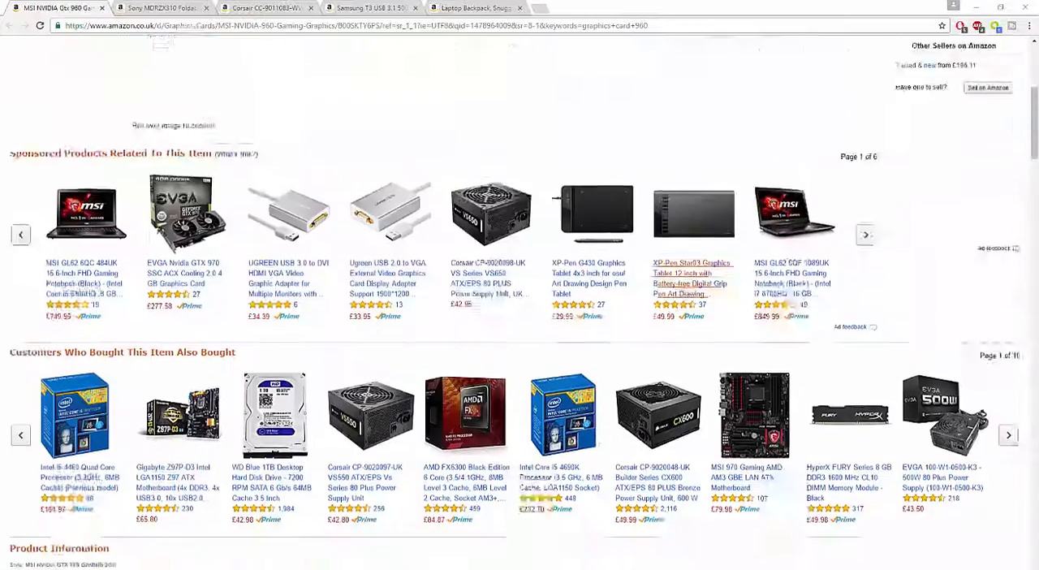
scroll(down, 3)
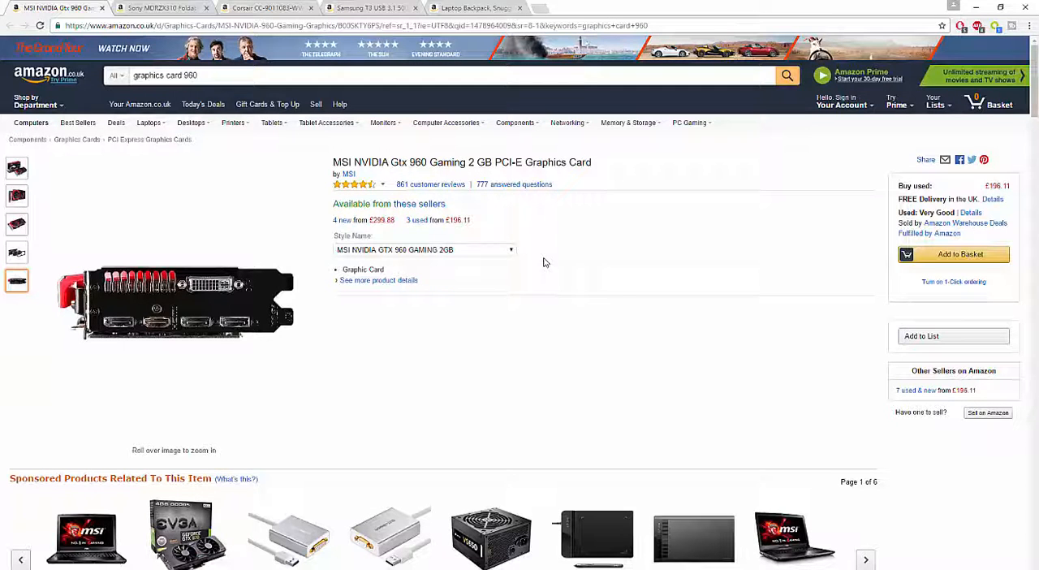
mouse_move(567, 224)
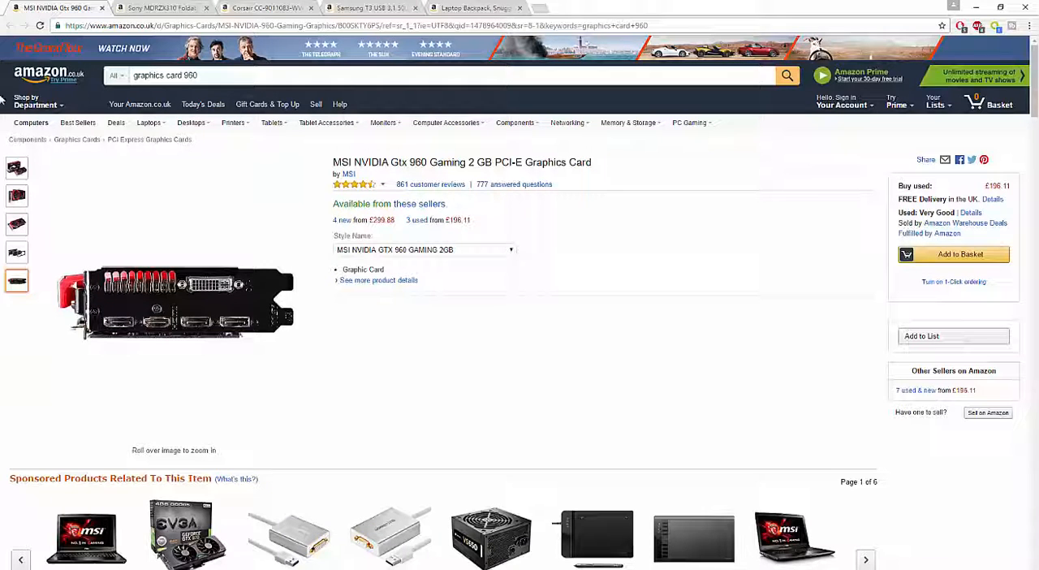
- Switch to the Sony MDRZX310 headphones tab and start playing its product video
click(162, 7)
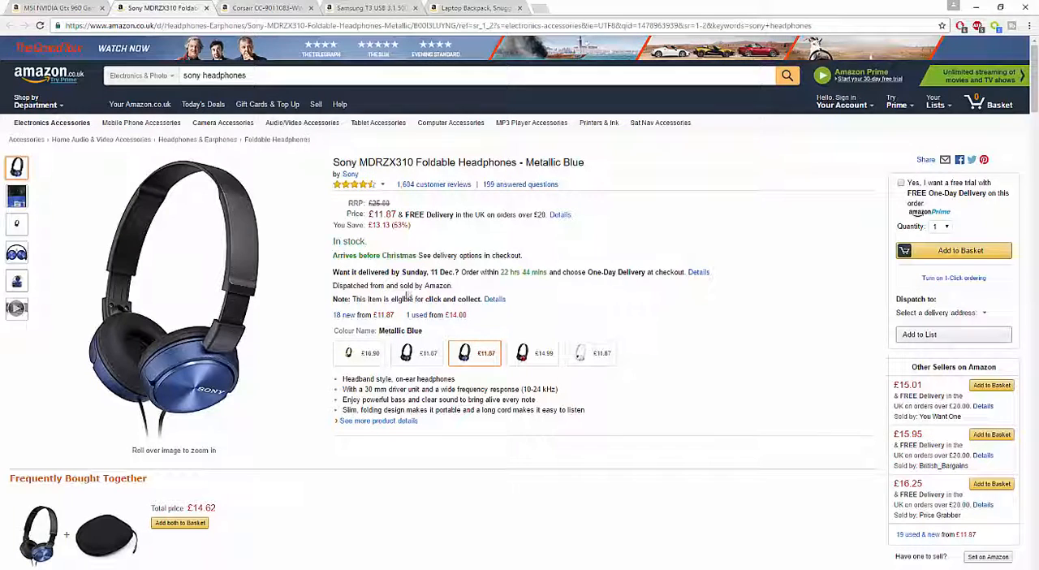
mouse_move(334, 164)
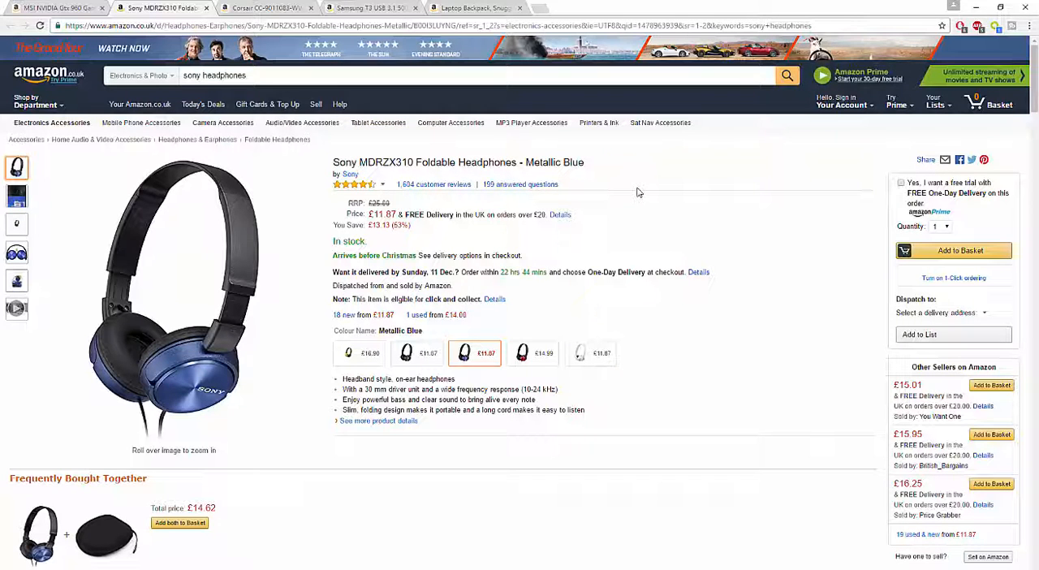
scroll(down, 3)
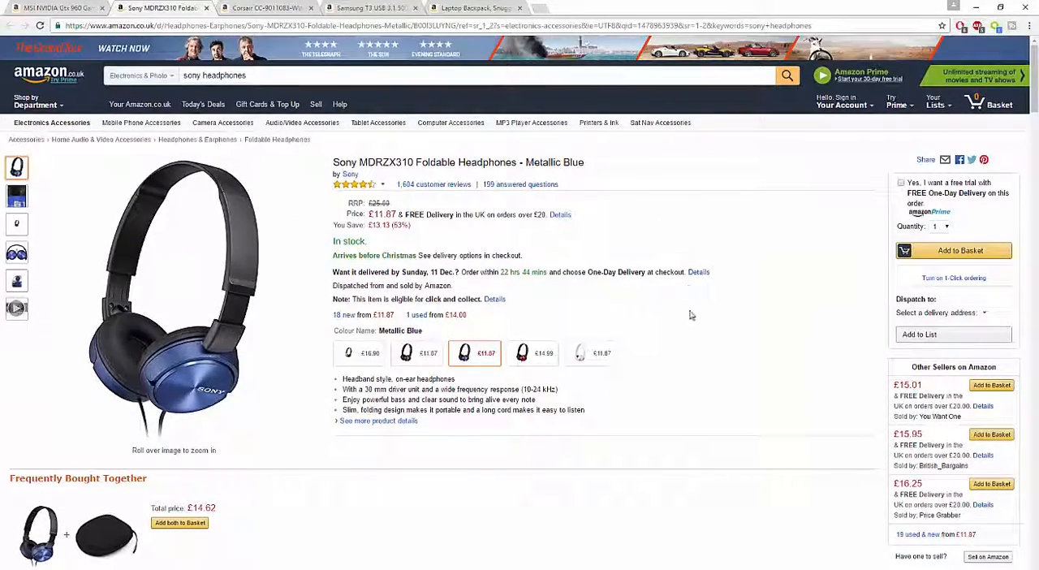
click(17, 196)
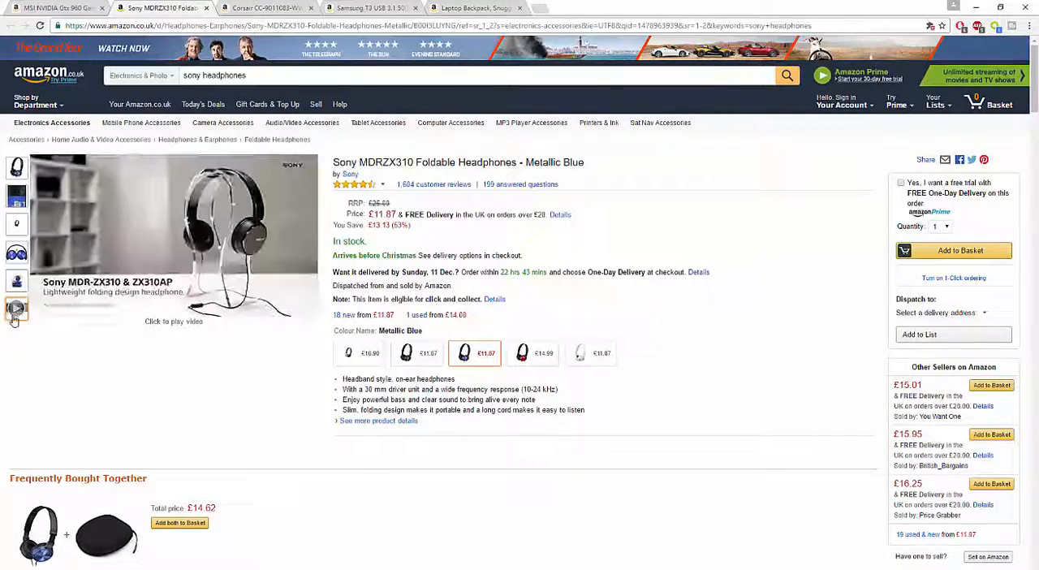
click(17, 306)
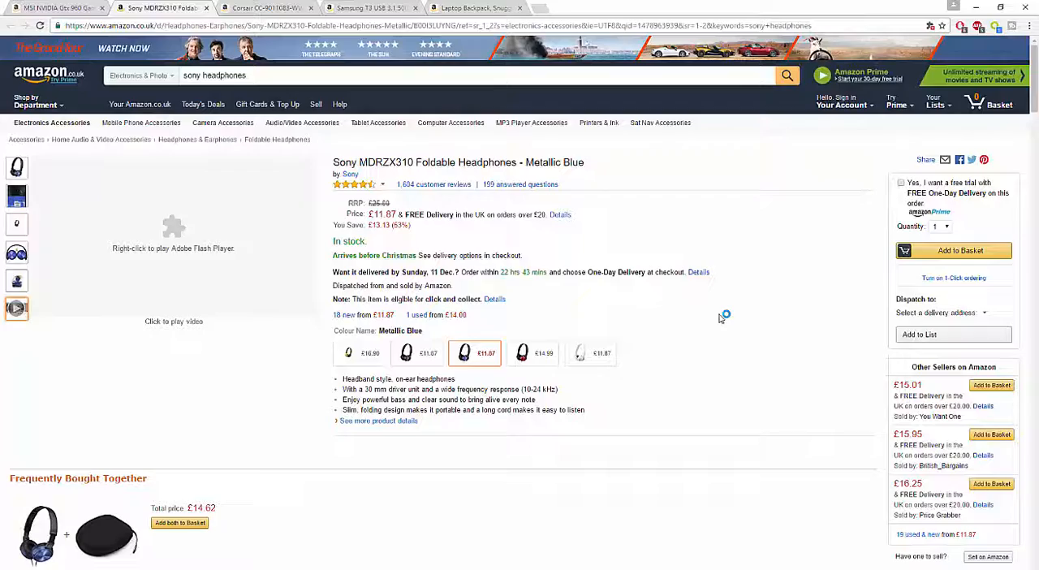
scroll(down, 3)
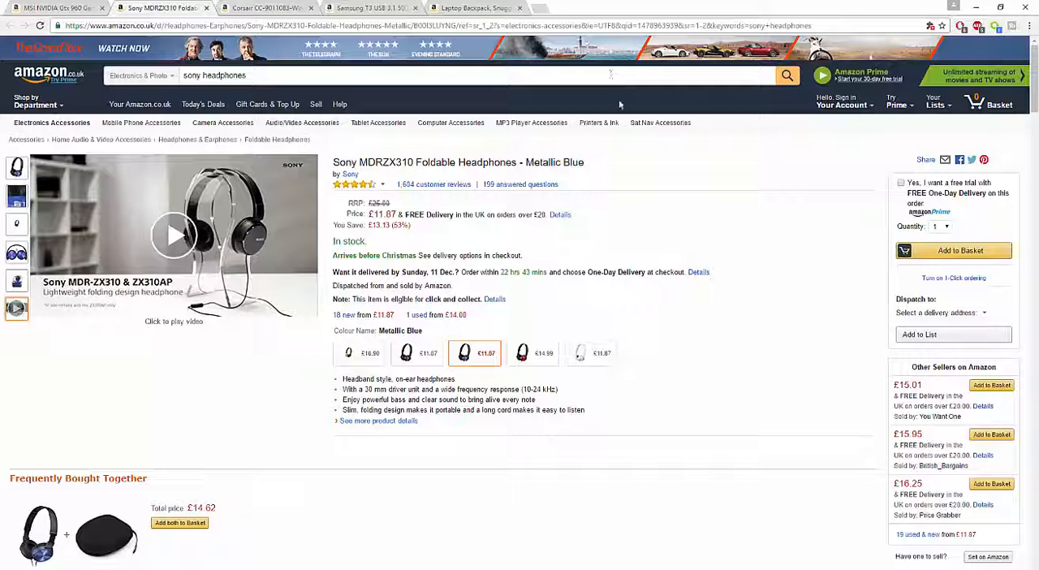
- Open the Corsair SPEC-ALPHA case tab, view the red-trimmed side and cables photos, and scroll down
click(266, 7)
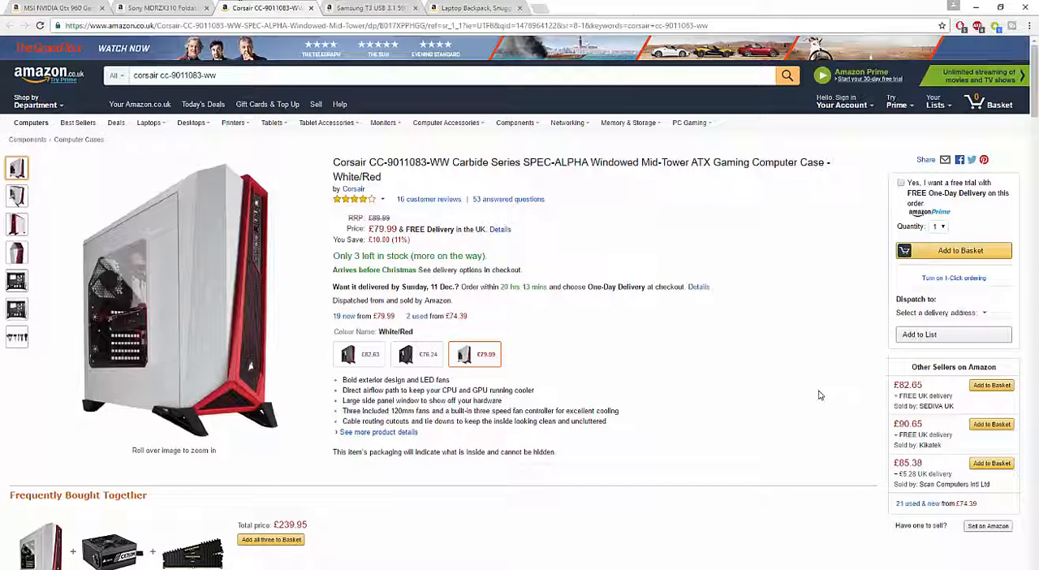
mouse_move(846, 366)
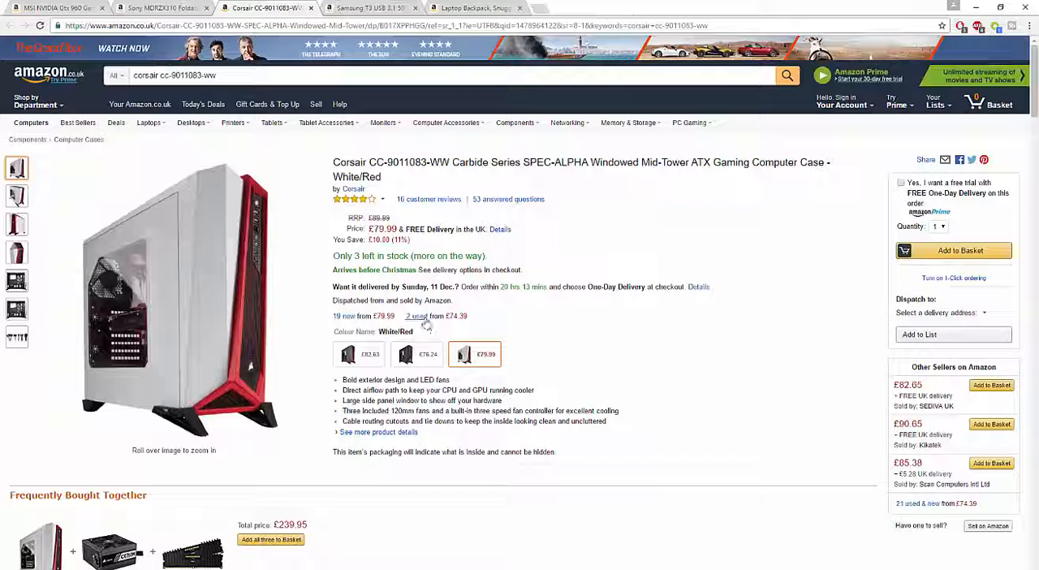
mouse_move(125, 282)
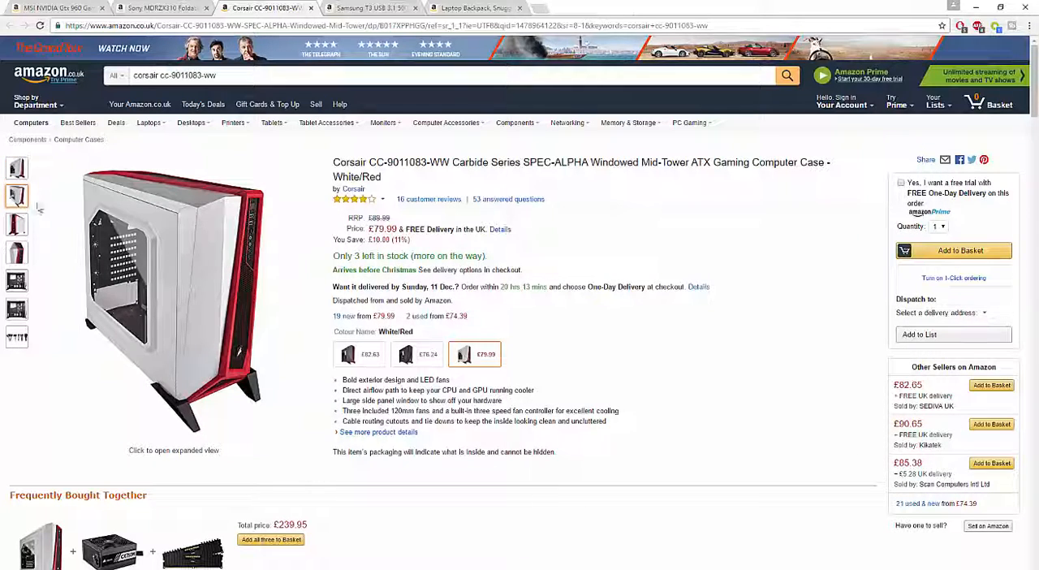
click(17, 253)
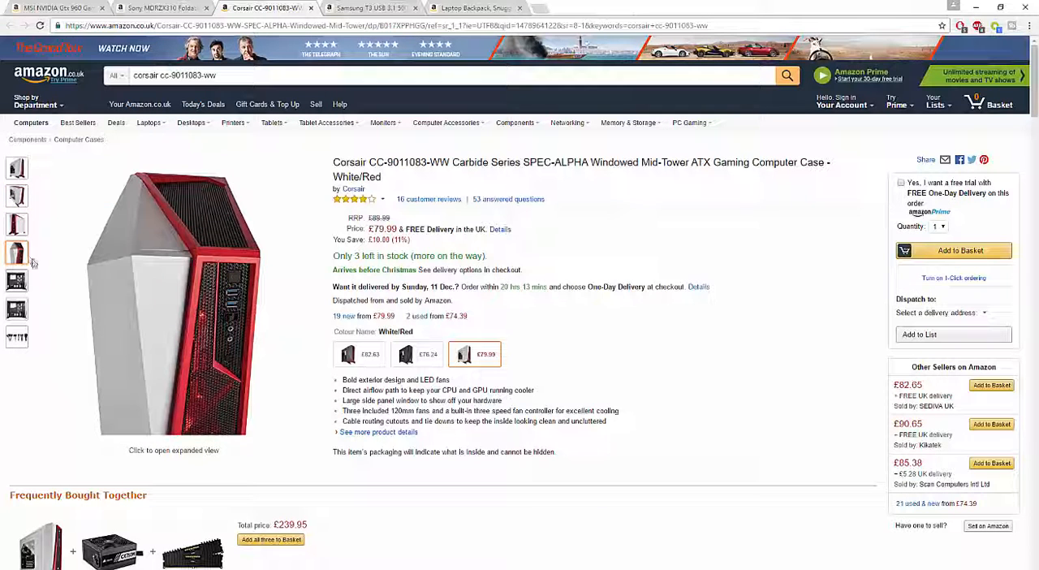
click(17, 281)
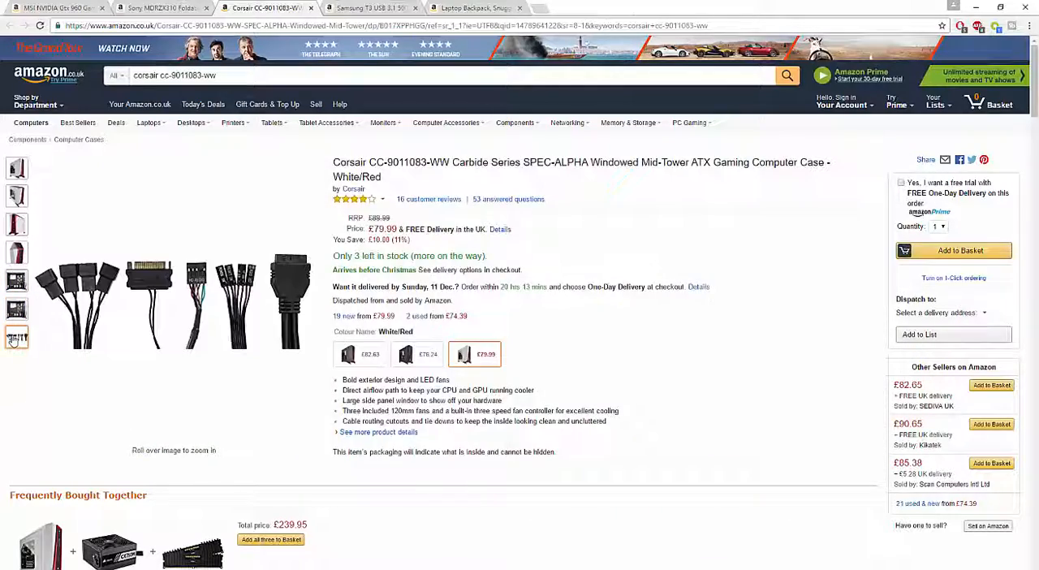
scroll(down, 3)
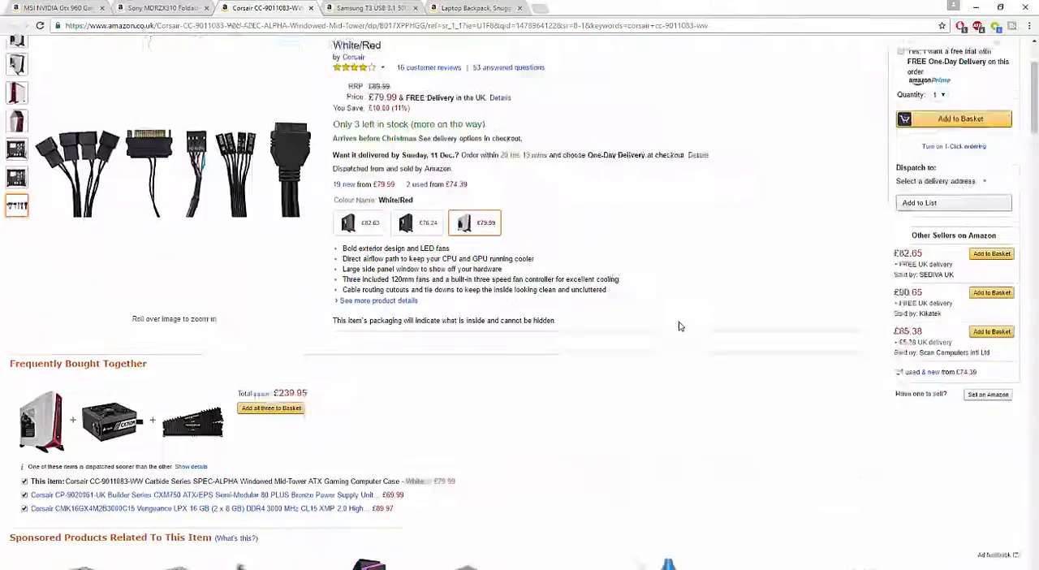
scroll(down, 3)
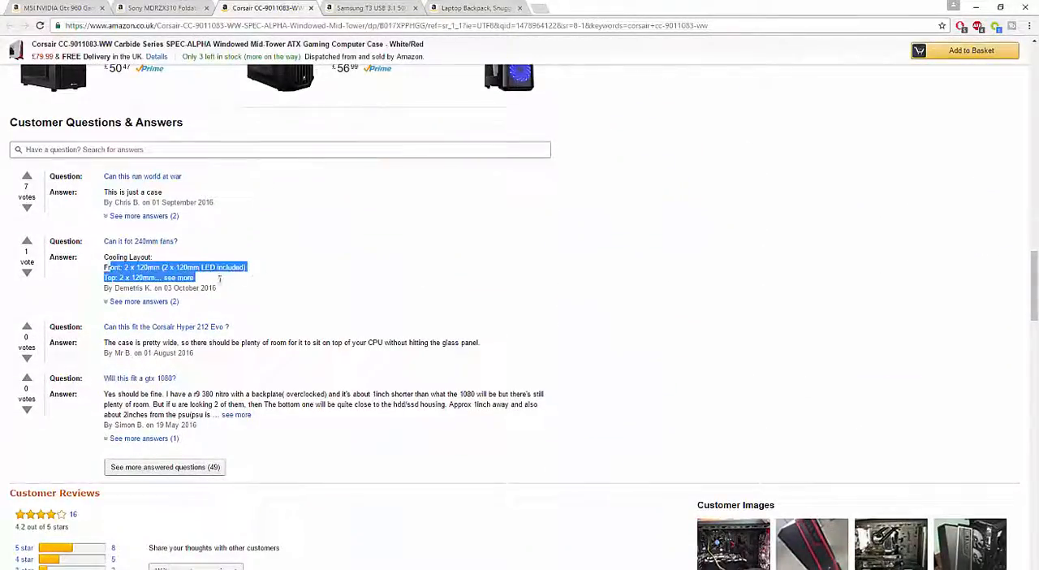
scroll(down, 3)
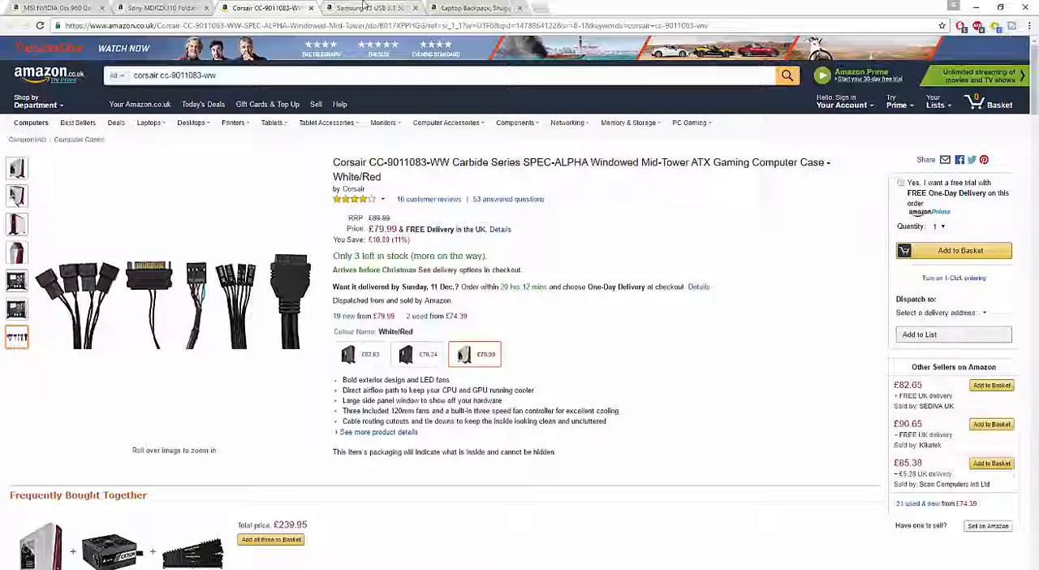
- Open the Samsung T3 SSD tab and view its edge-on and box-contents photos
click(371, 8)
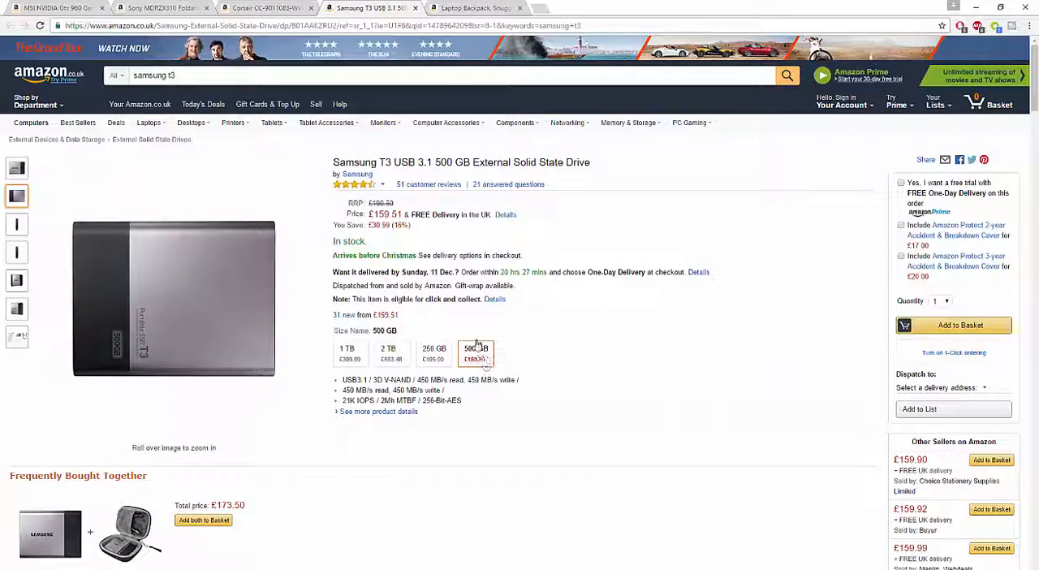
click(349, 353)
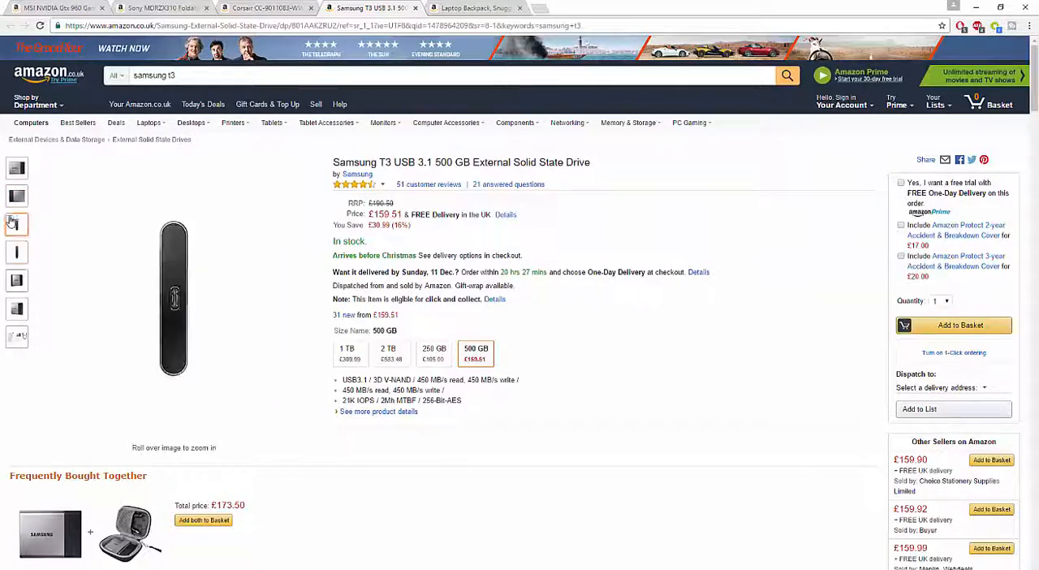
click(17, 335)
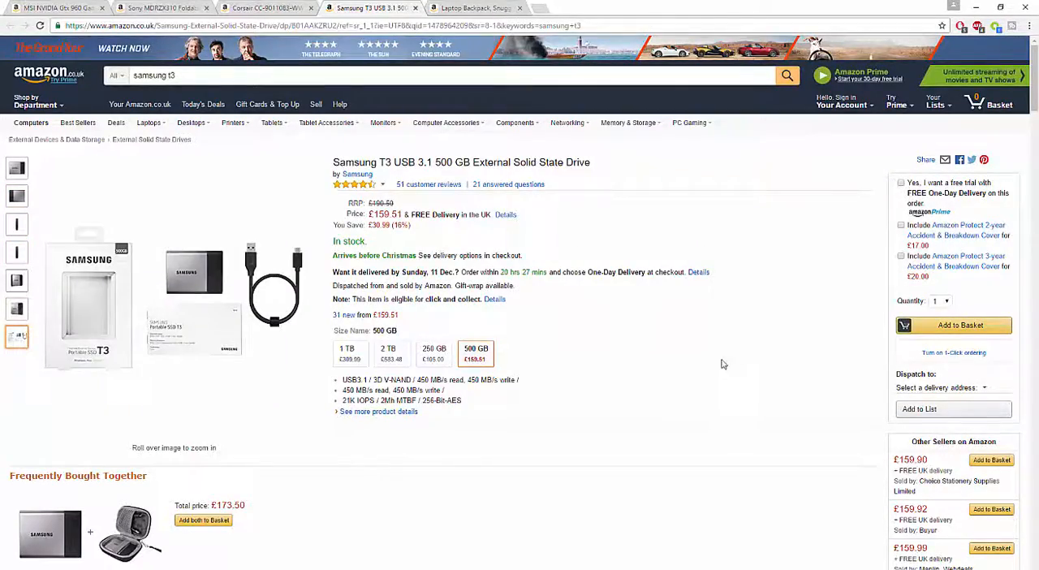
- Scroll through the SSD's details and reviews, then switch to the Snugg backpack page
scroll(down, 3)
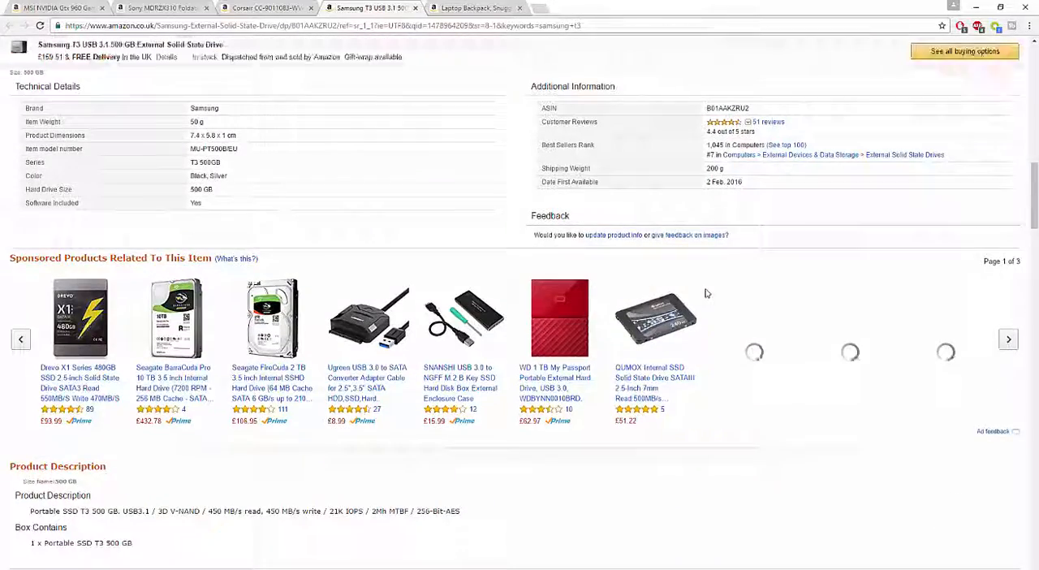
scroll(down, 3)
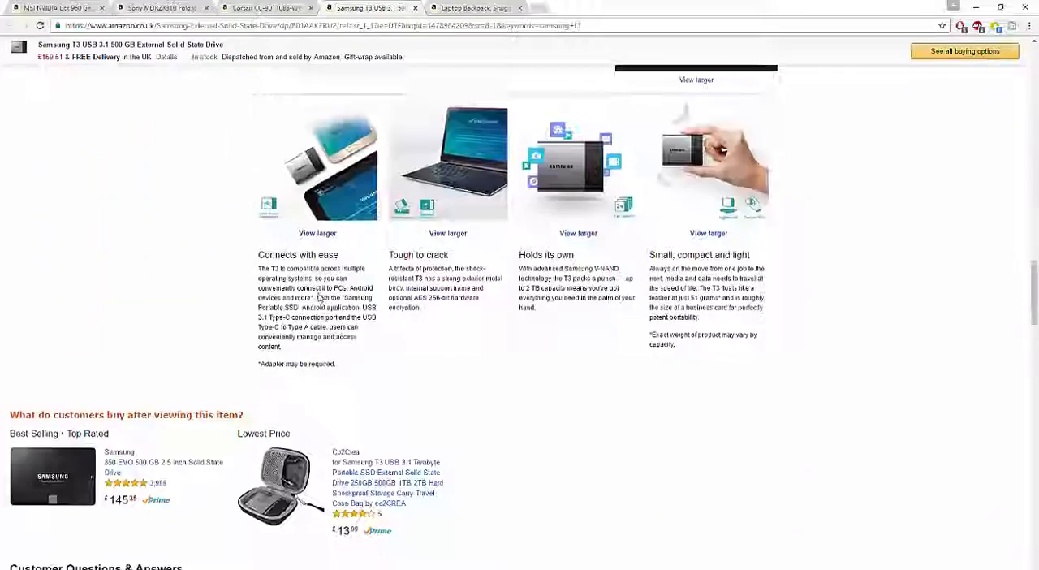
scroll(down, 3)
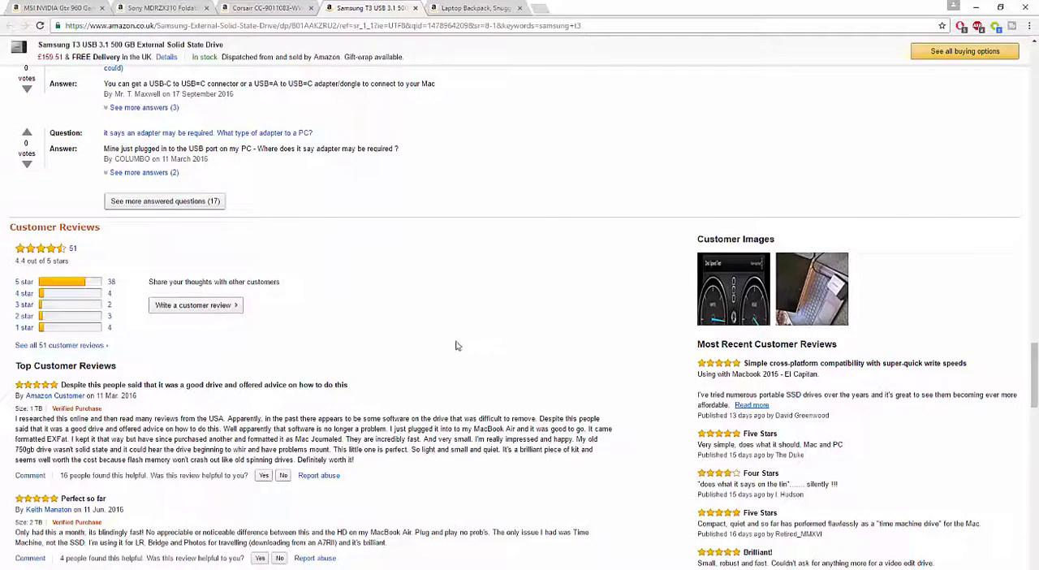
scroll(down, 3)
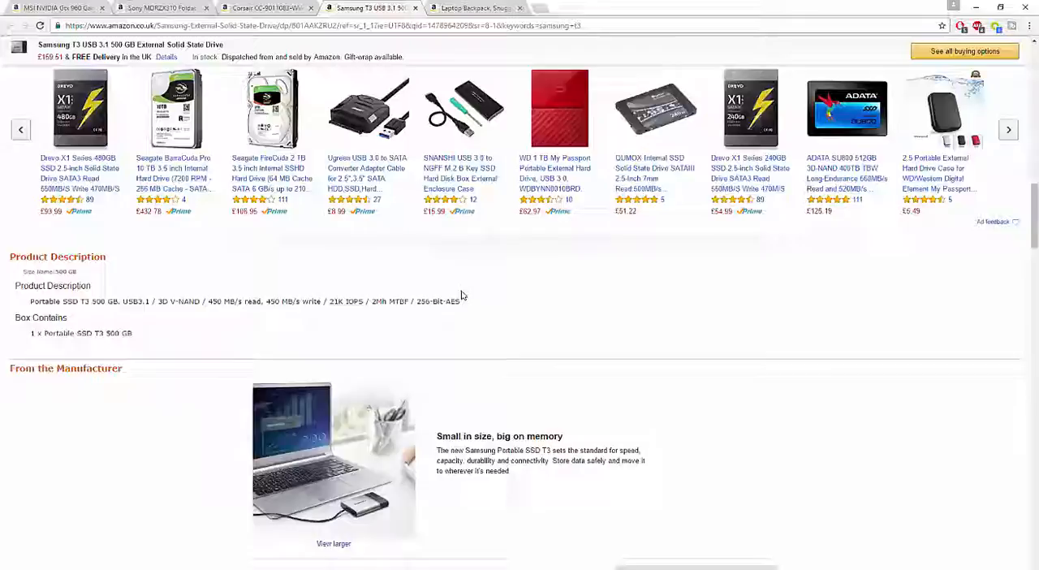
scroll(up, 3)
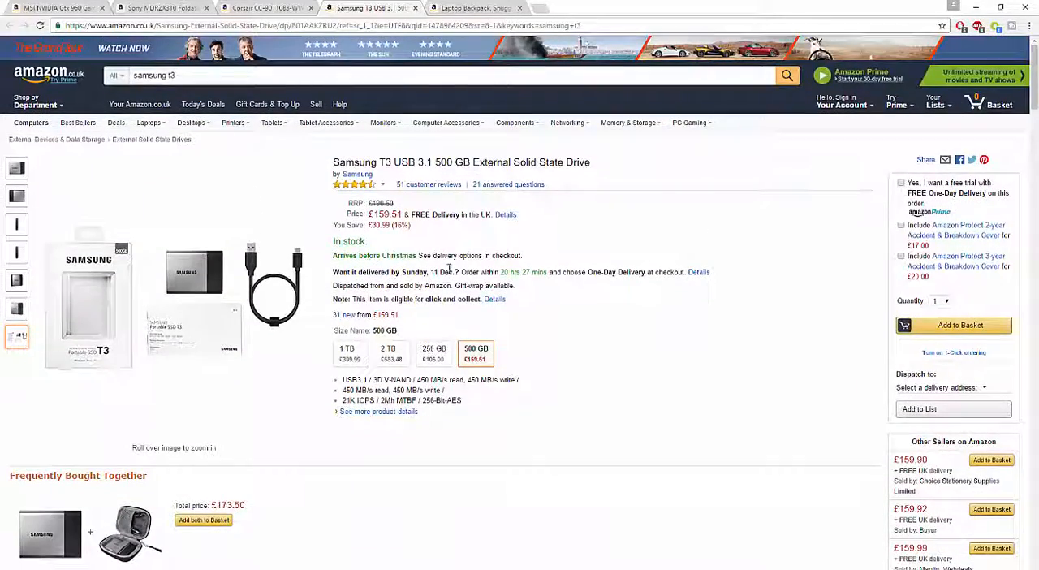
click(475, 7)
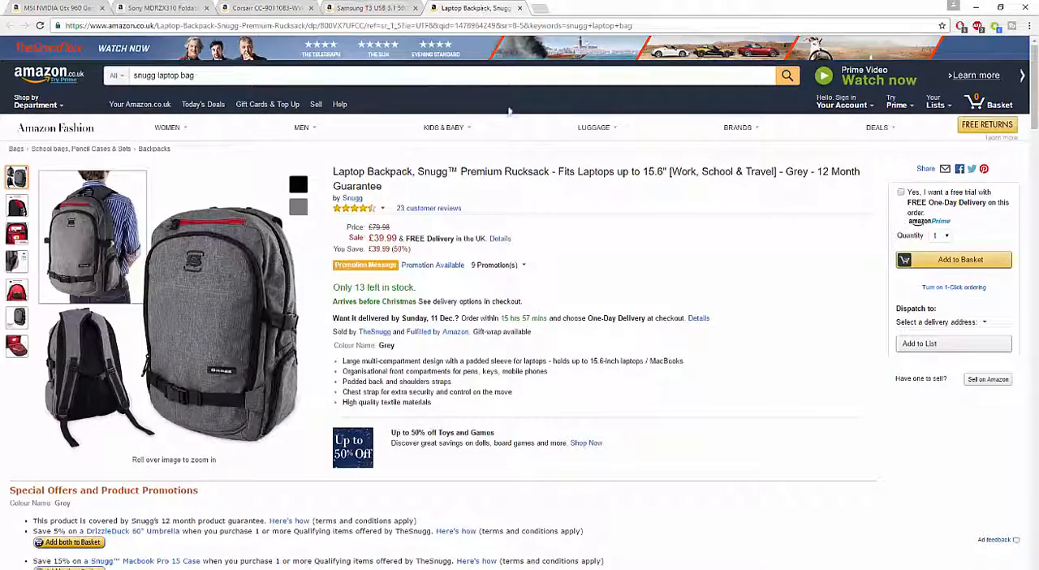